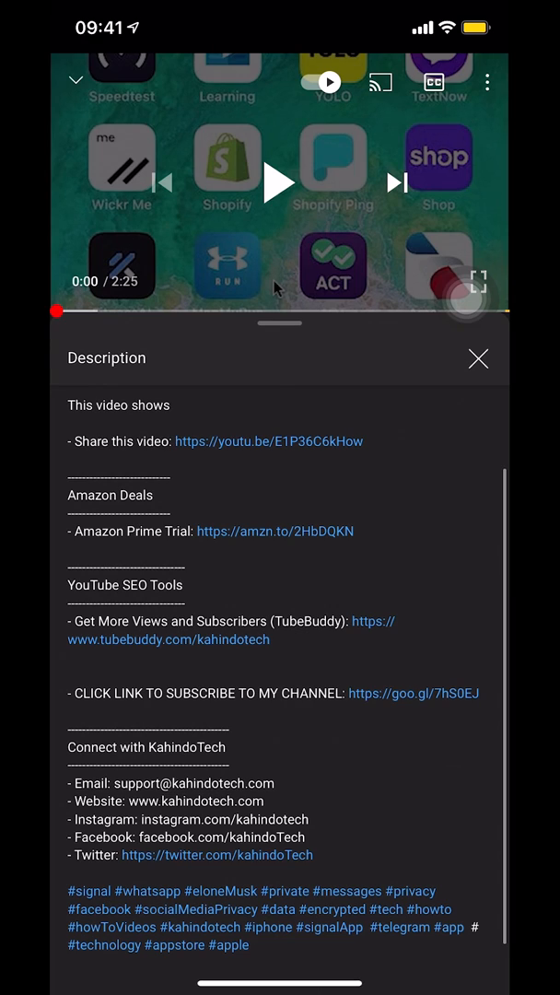
- Leave the YouTube video and return to the iPhone home screen
scroll("down", 3)
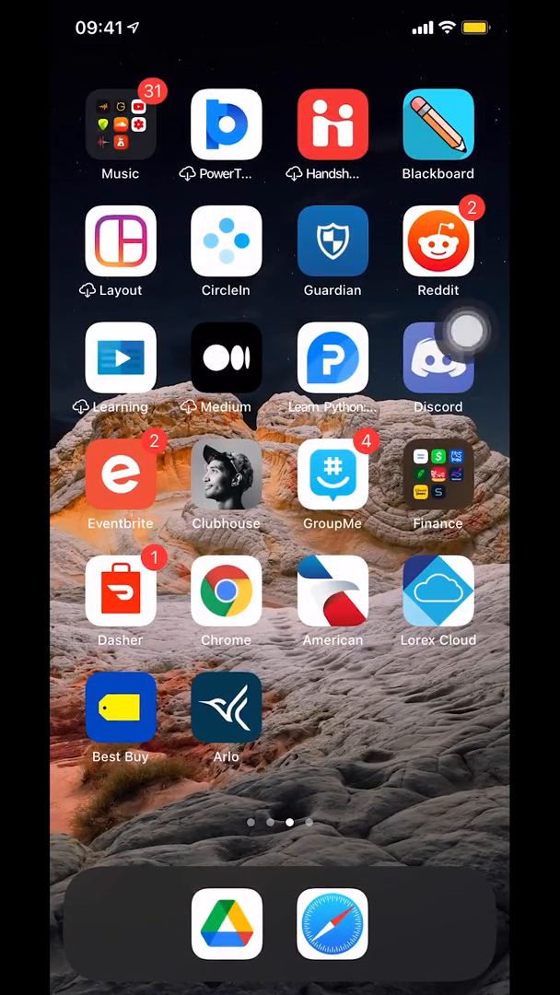
- Launch Cash App from the Finance folder, landing on its $0 payment pad
left_click(439, 486)
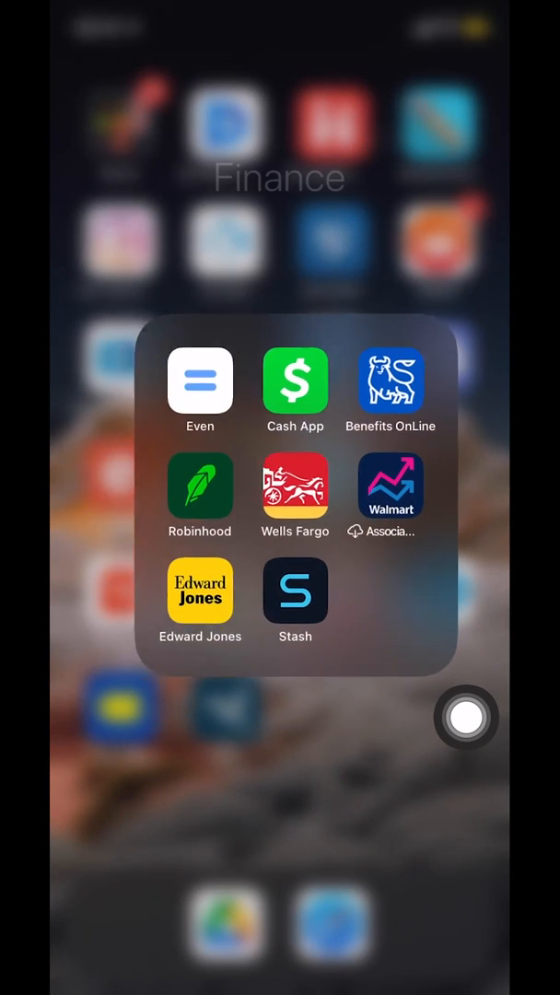
left_click(295, 380)
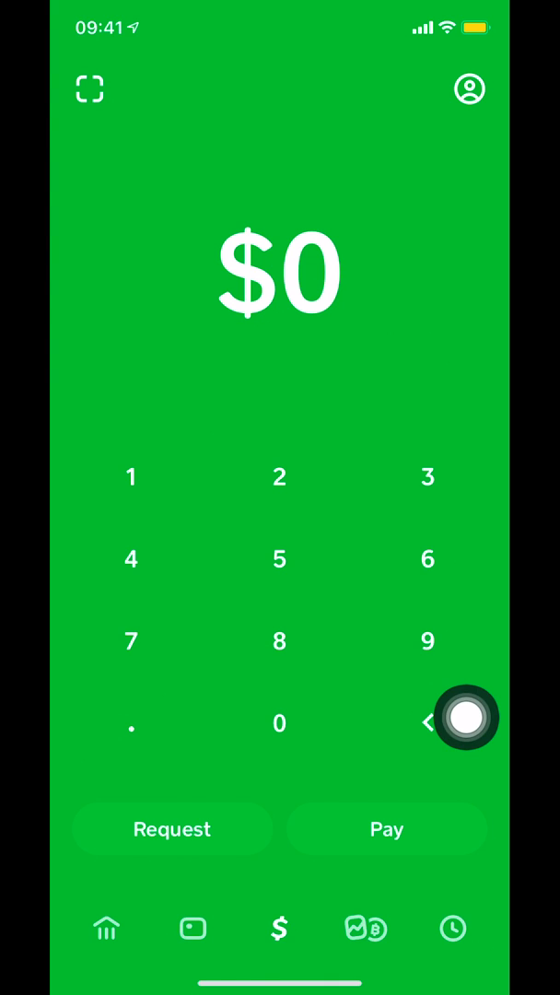
- Switch to the Activity tab via the clock icon to list pending and completed transactions
left_click(465, 721)
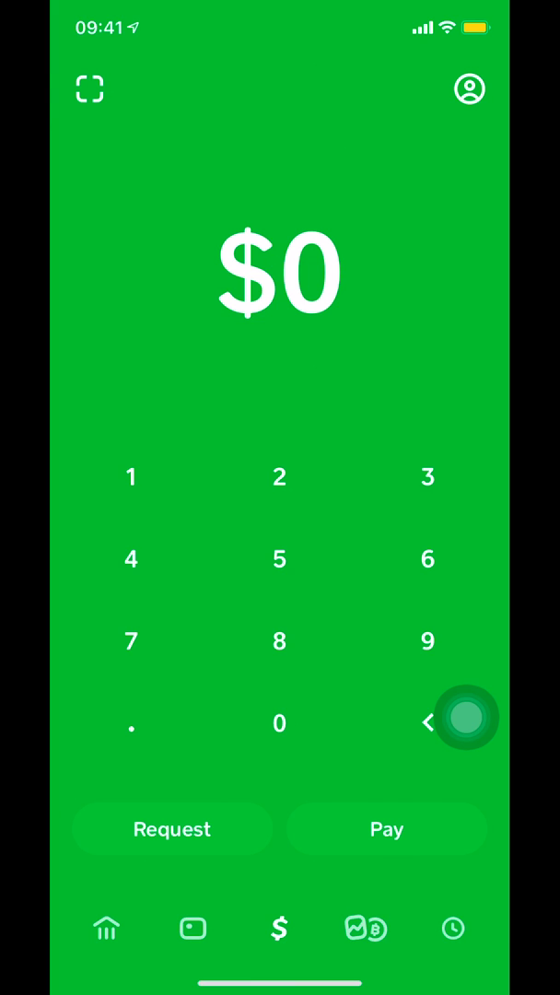
left_click(452, 928)
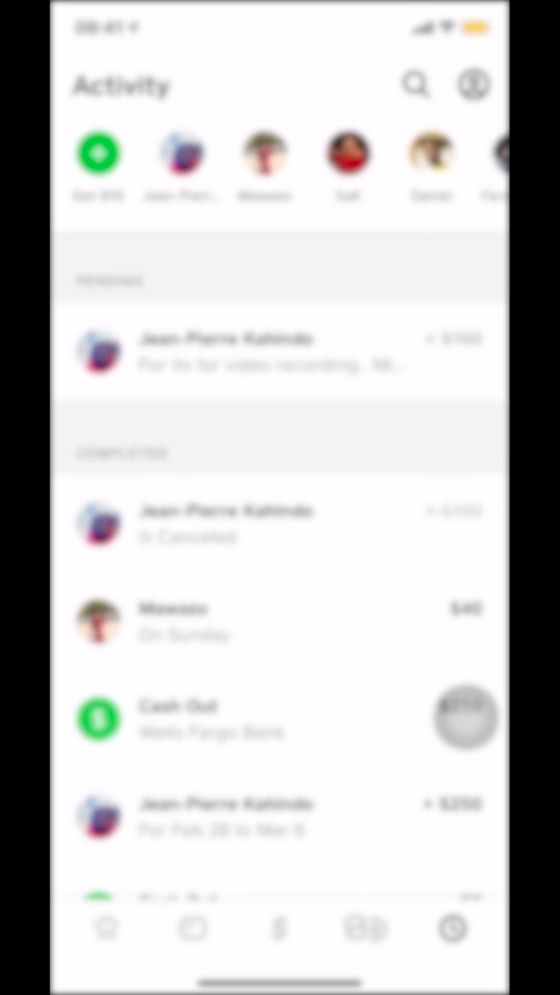
- Scroll down the Activity list to older completed payments, cash-outs and declined requests
scroll("down", 3)
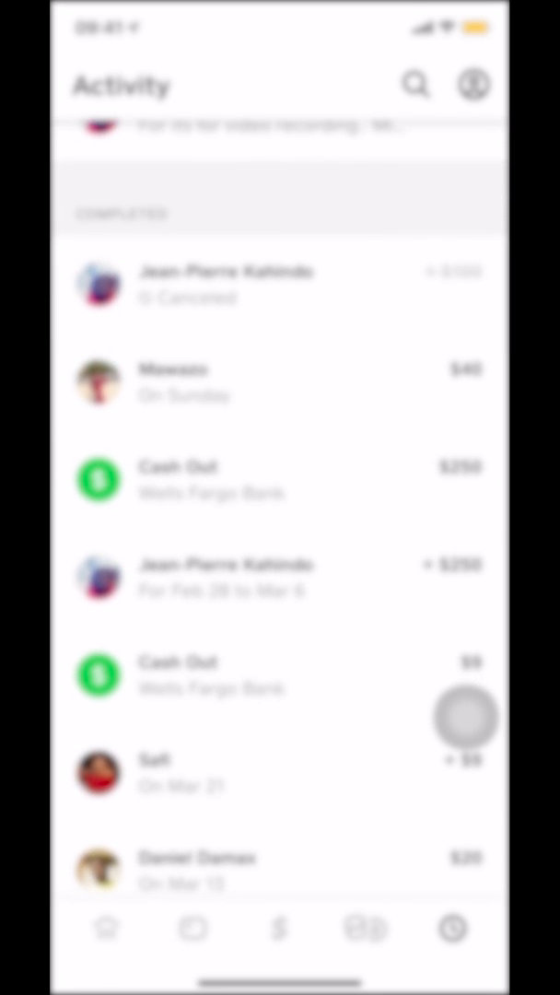
scroll("down", 3)
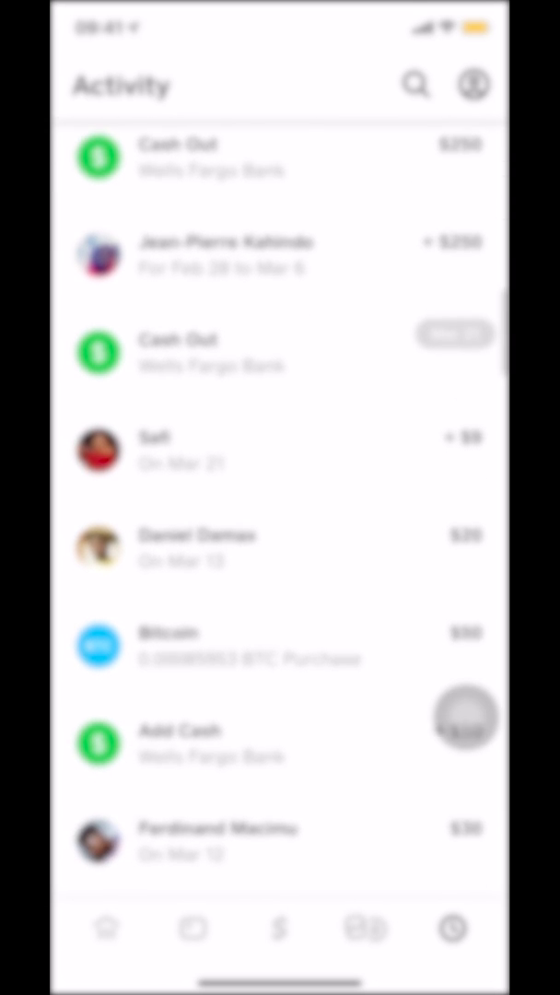
scroll("down", 3)
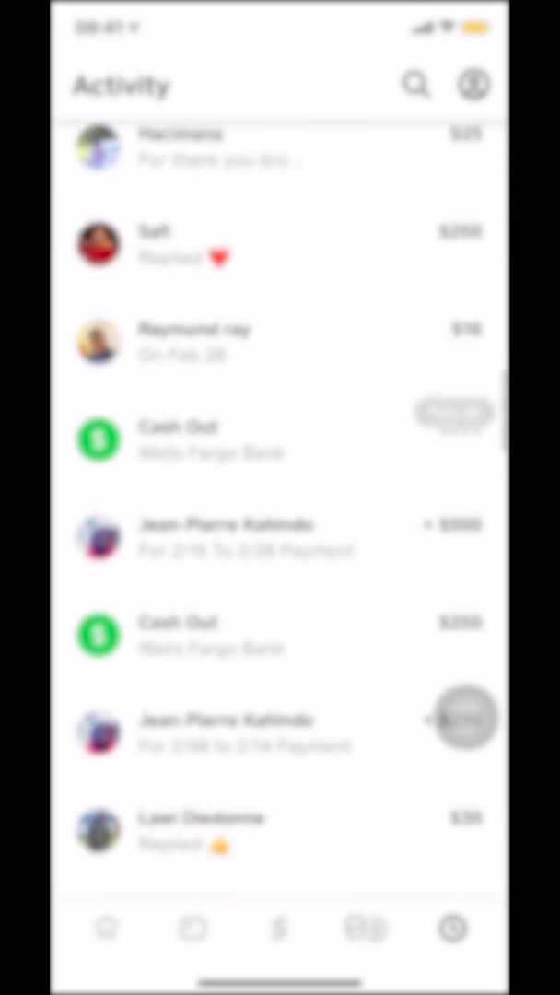
scroll("down", 3)
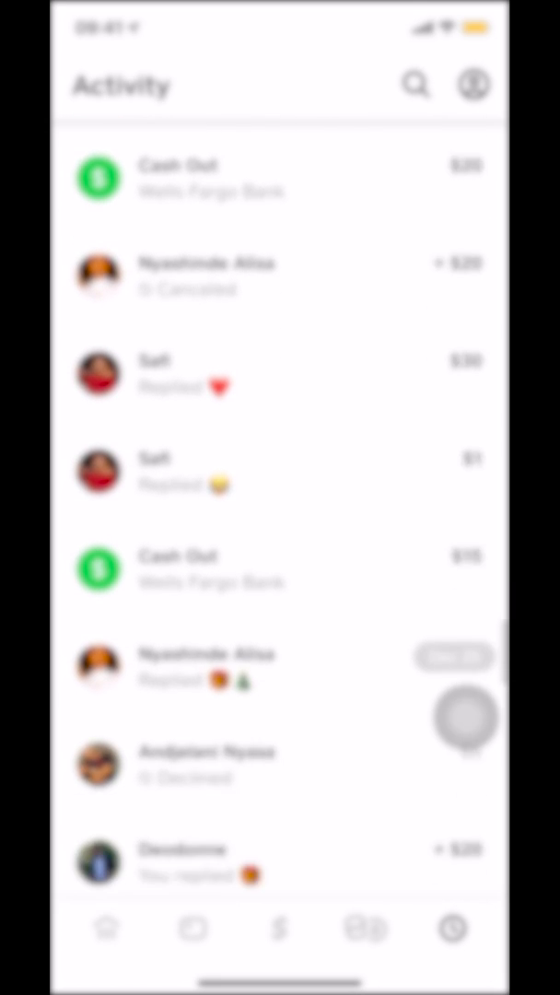
scroll("down", 3)
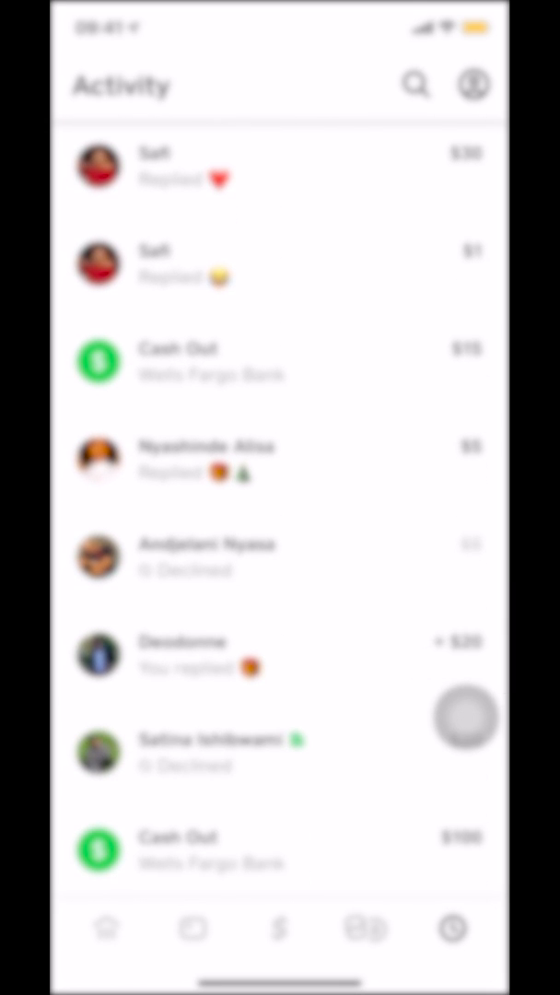